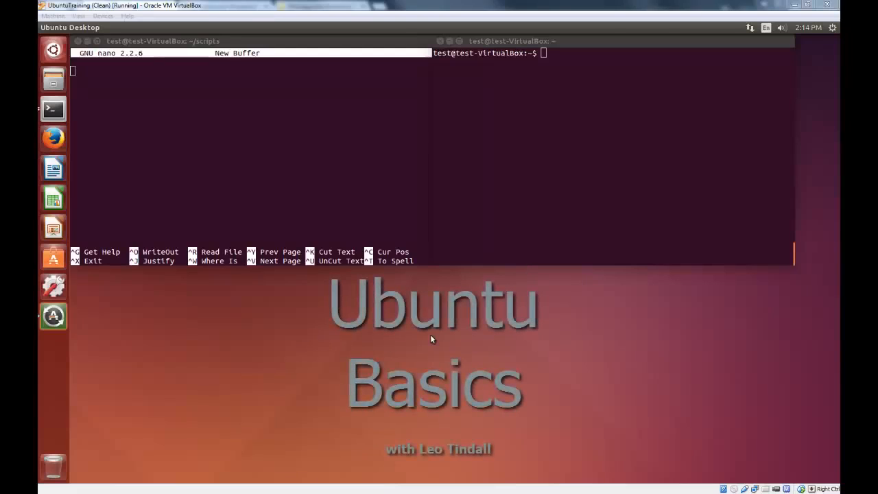
mouse_move(486, 227)
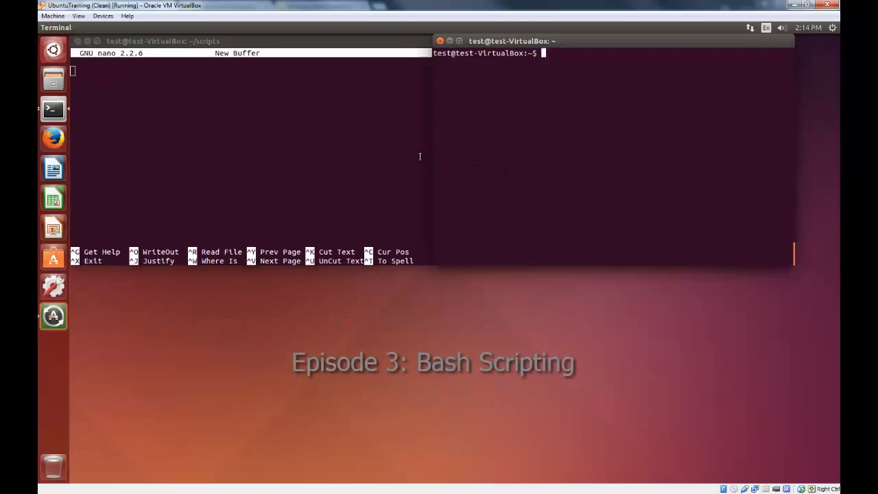
mouse_move(559, 149)
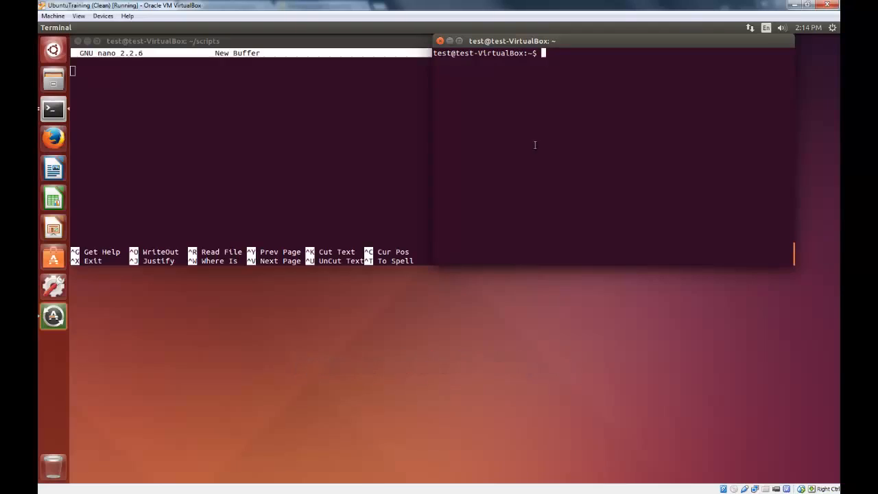
mouse_move(386, 135)
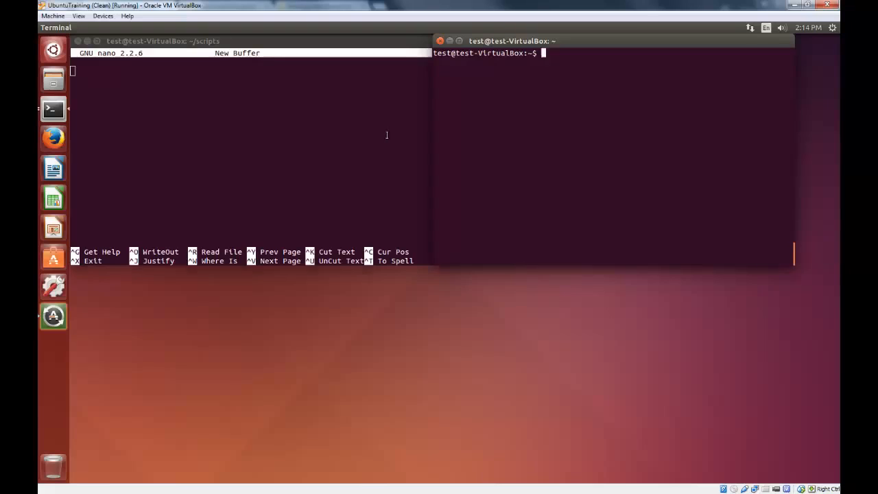
mouse_move(416, 125)
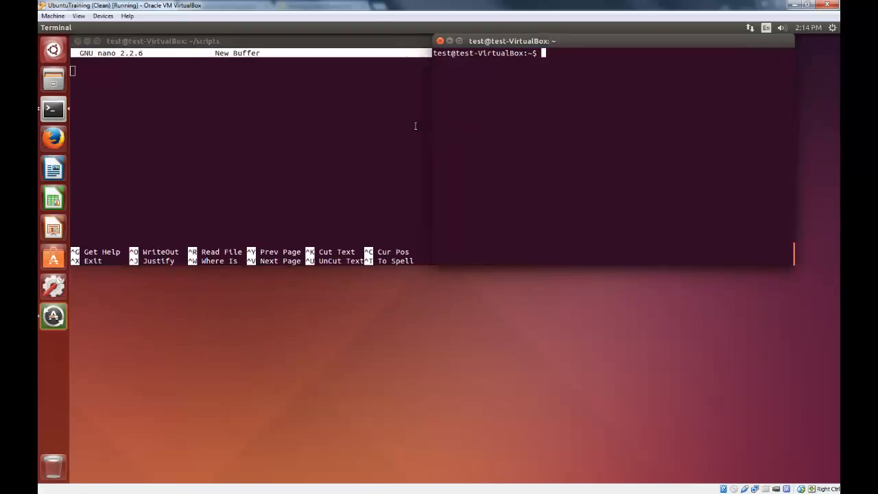
mouse_move(479, 134)
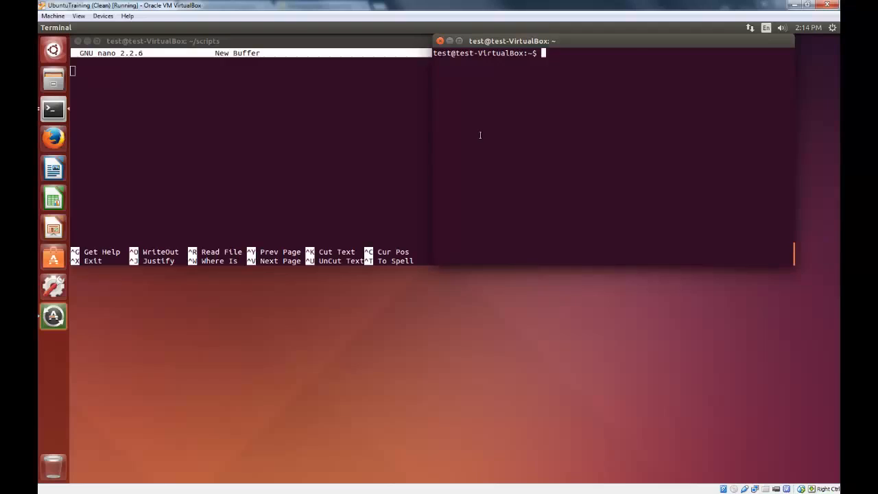
Step: List every running process with ps -A and scroll through the full output
type("ps")
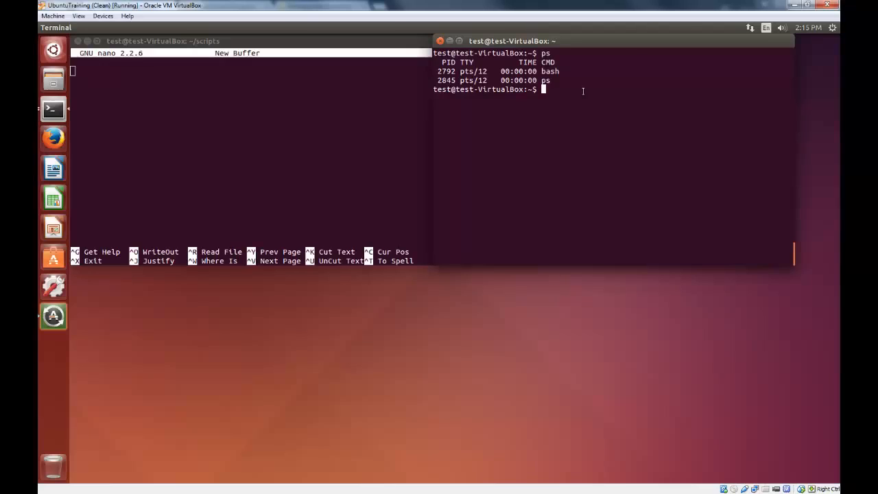
type("ps -A")
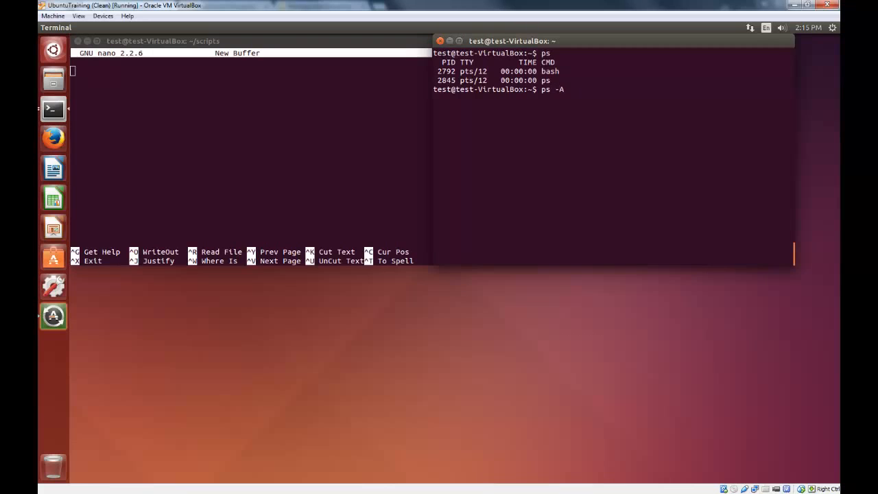
key("Return")
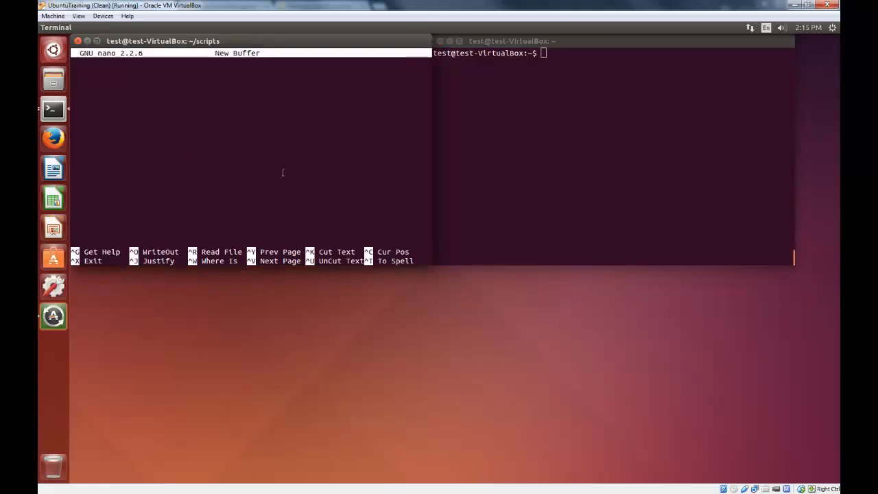
left_click(609, 127)
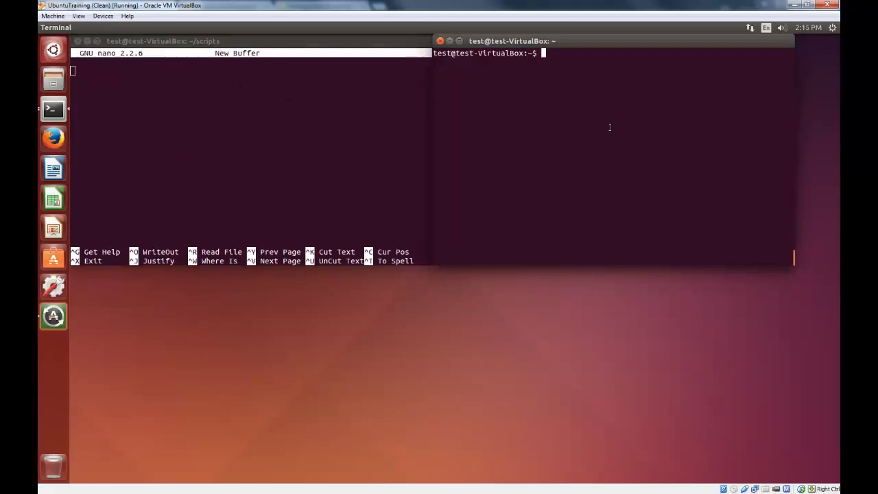
type("p")
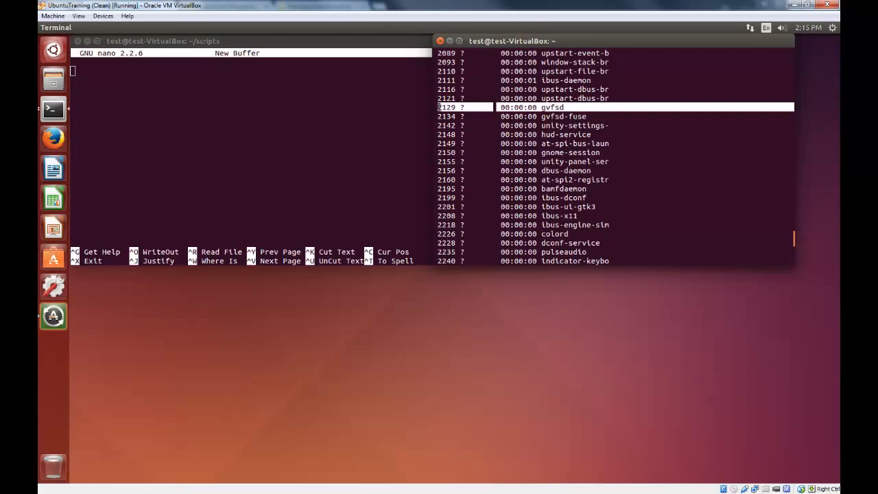
scroll("down", 3)
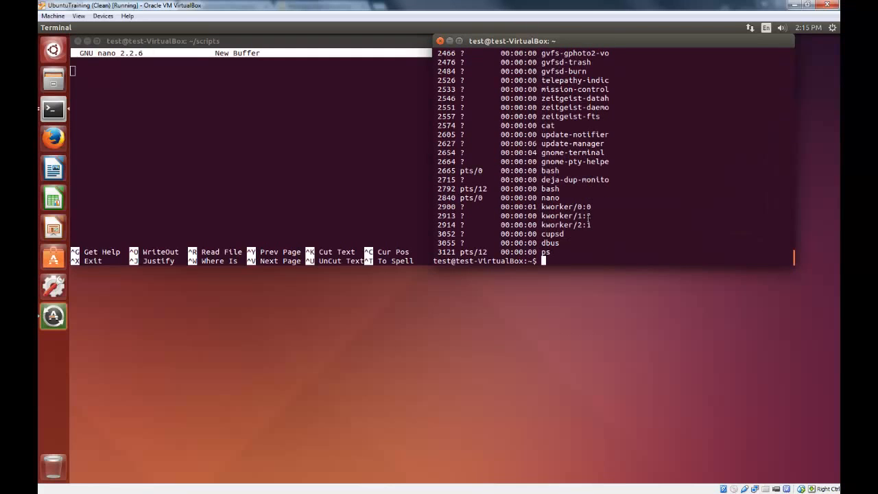
Step: Enter ps -A | grep nano to look up the nano process PID
type("ps")
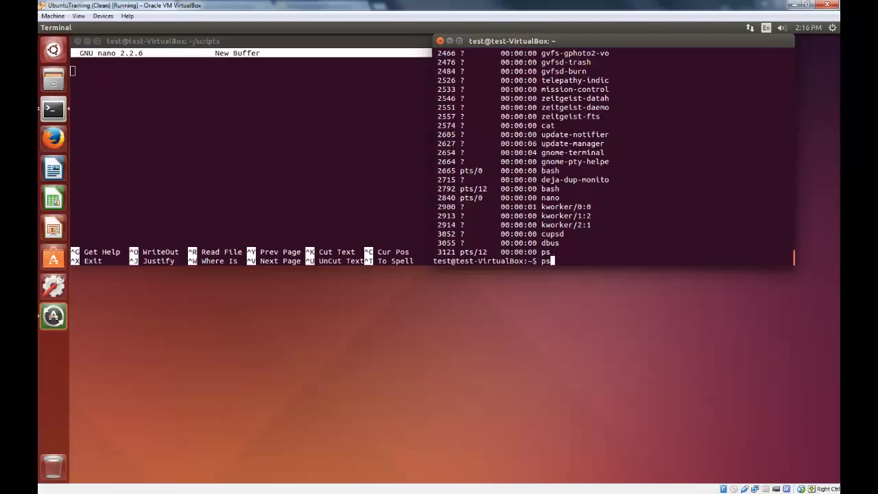
type("-A")
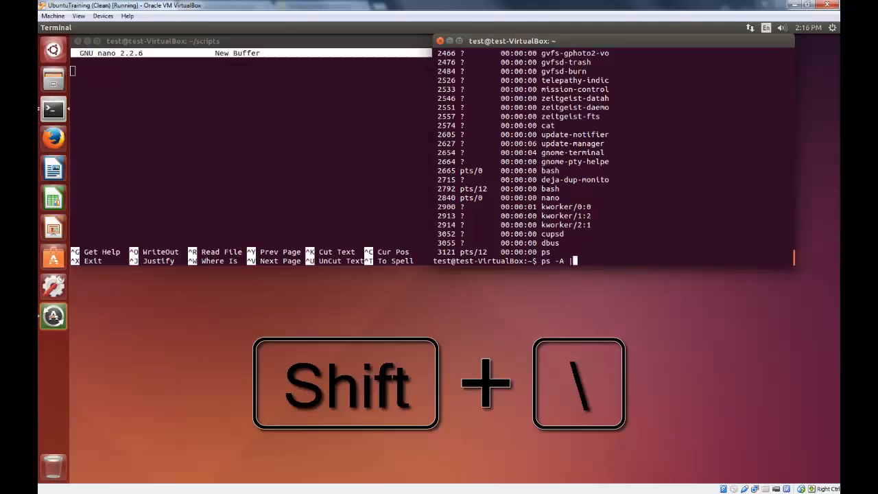
type("| grep")
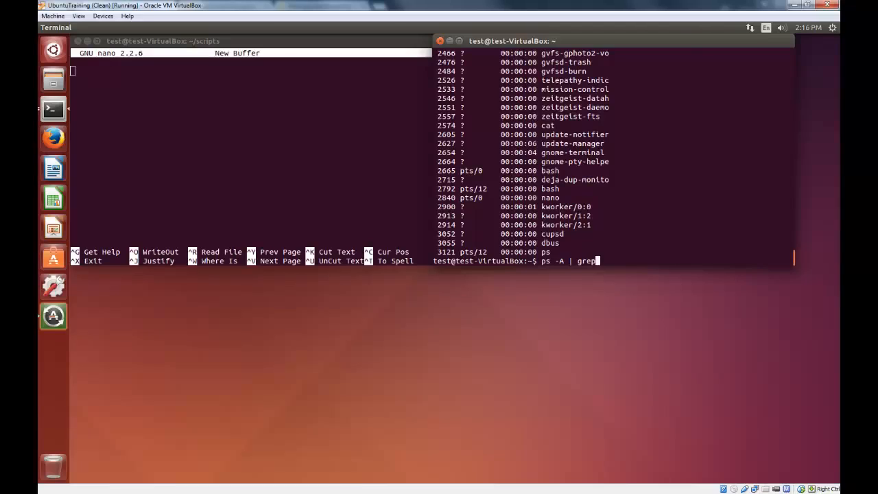
key("space")
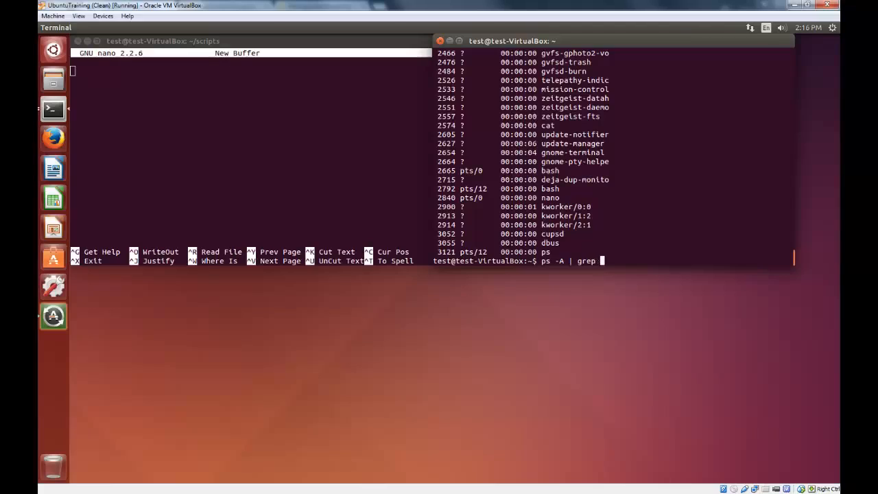
type("nano")
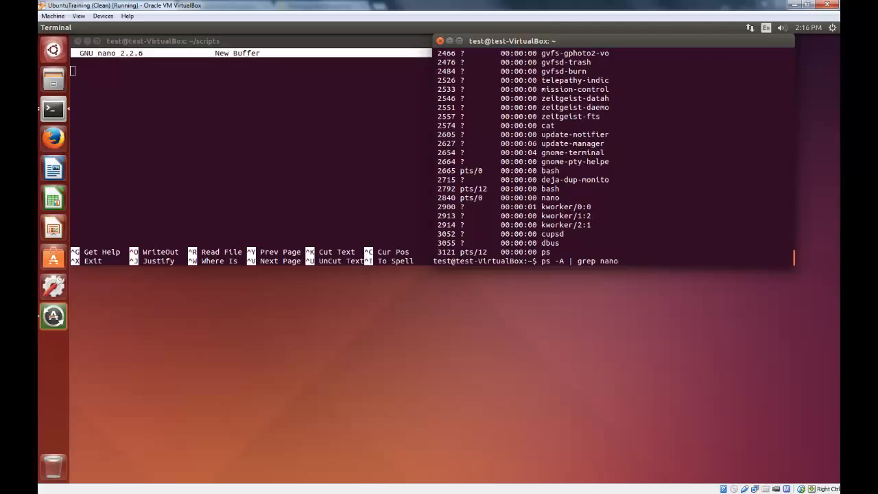
mouse_move(617, 261)
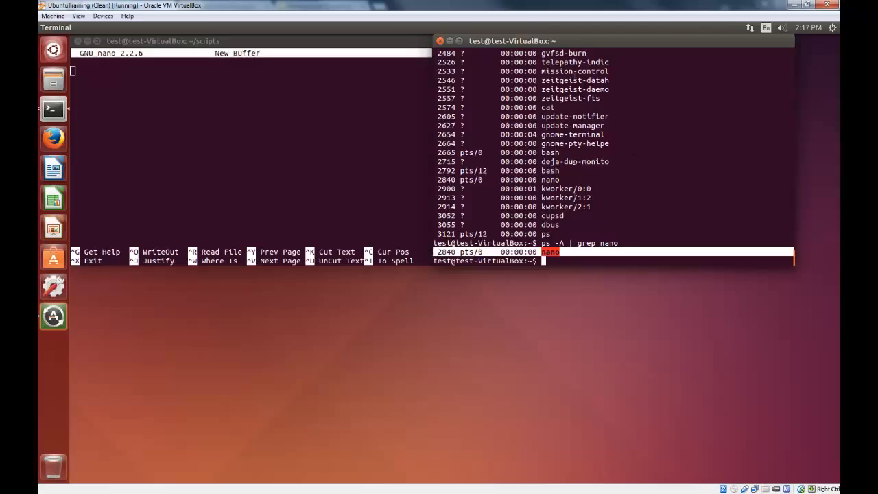
mouse_move(590, 252)
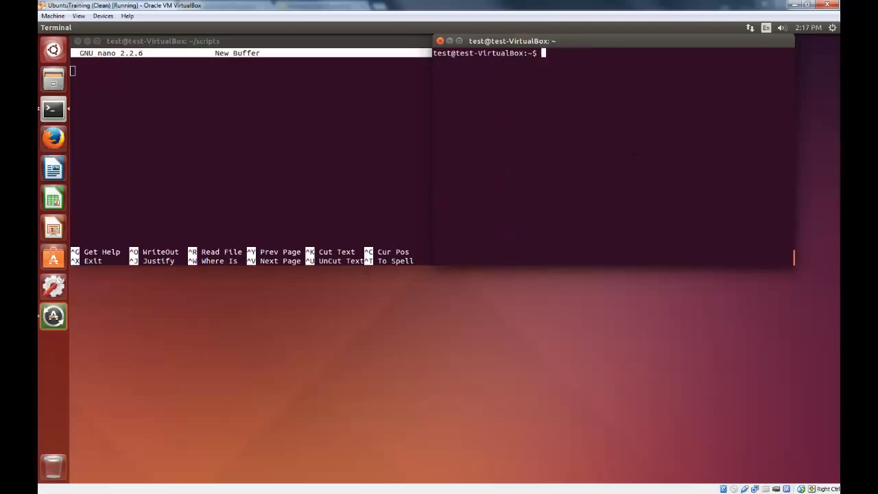
mouse_move(410, 135)
type("ls")
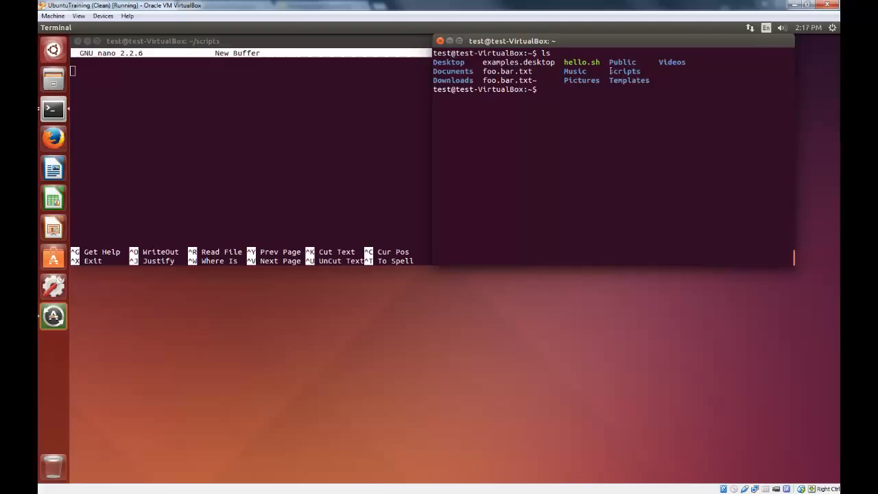
Step: Change into the scripts directory containing hello.sh with cd scripts
type("cd")
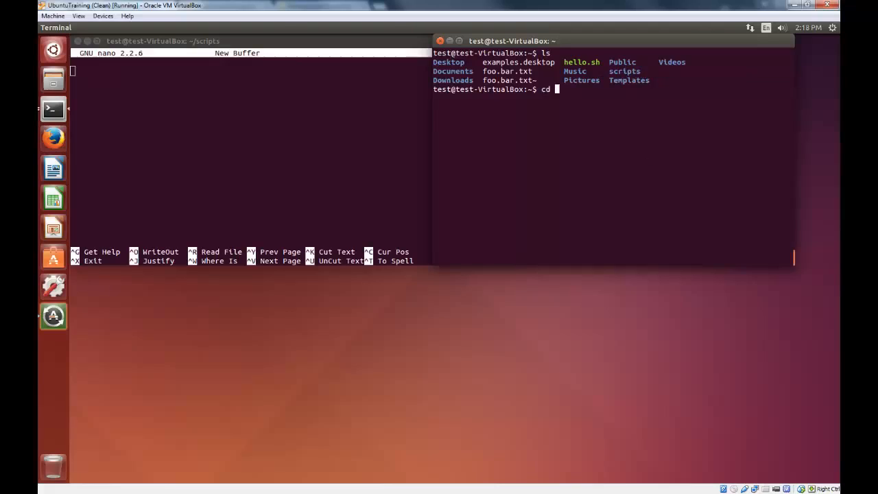
type("scripts")
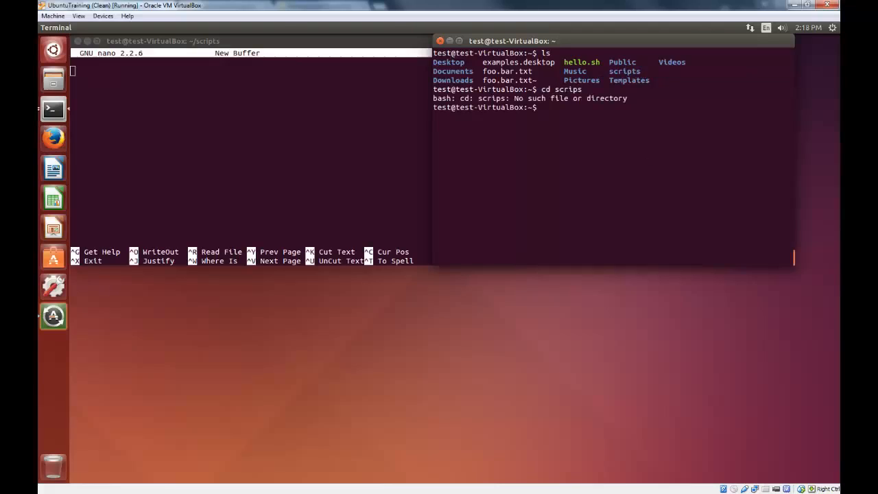
type("cd scripts")
type("ls")
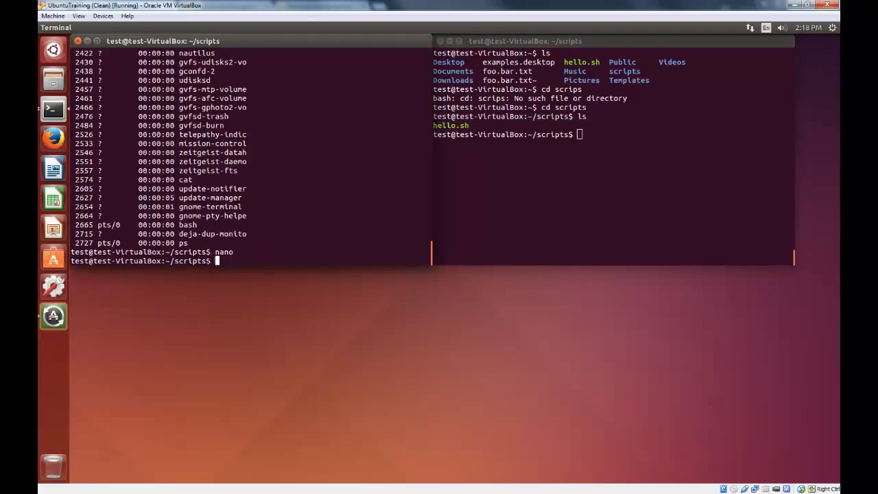
Step: Review hello.sh's bash shebang and echo "Hello, World!" line, then leave nano
type("chmod +x hello.sh")
type("echo \"Hello, World!\"")
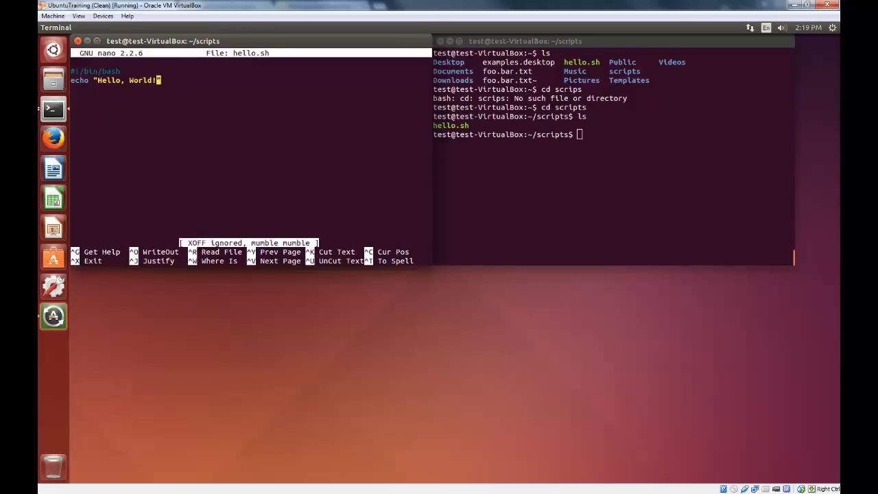
key("ctrl+o")
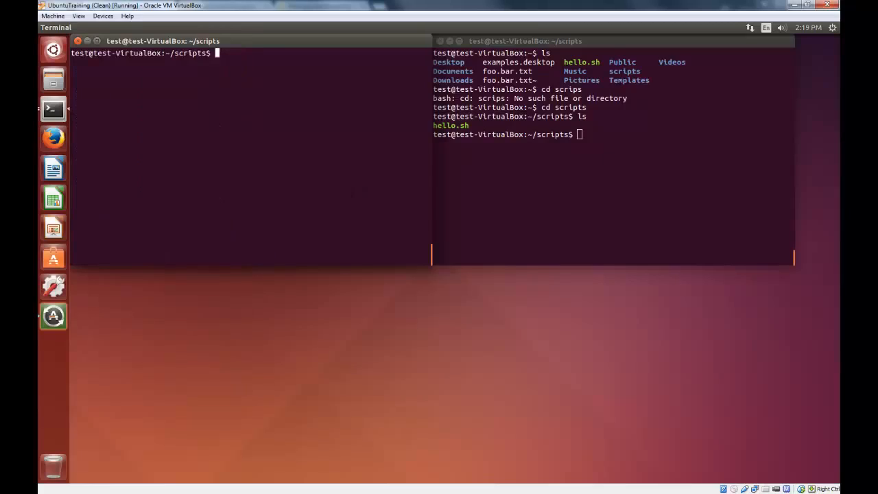
Step: Make hello.sh executable with chmod +x hello.sh and focus the other terminal
type("ch")
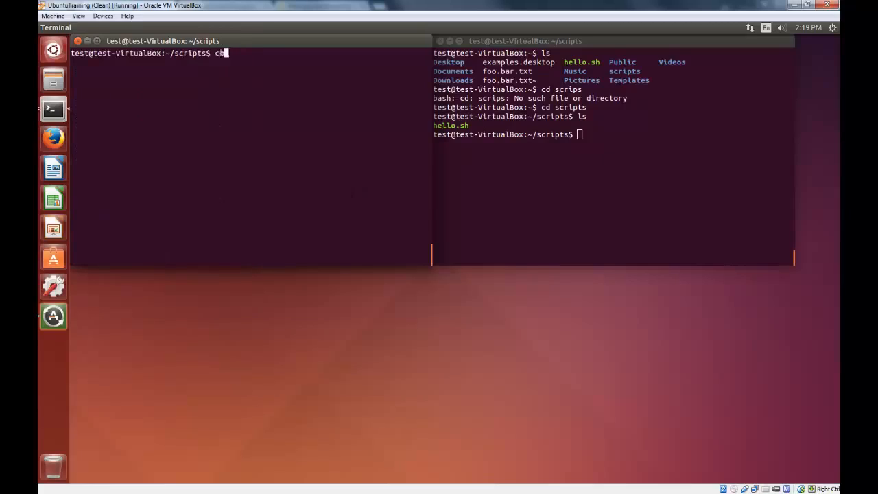
type("mod +x")
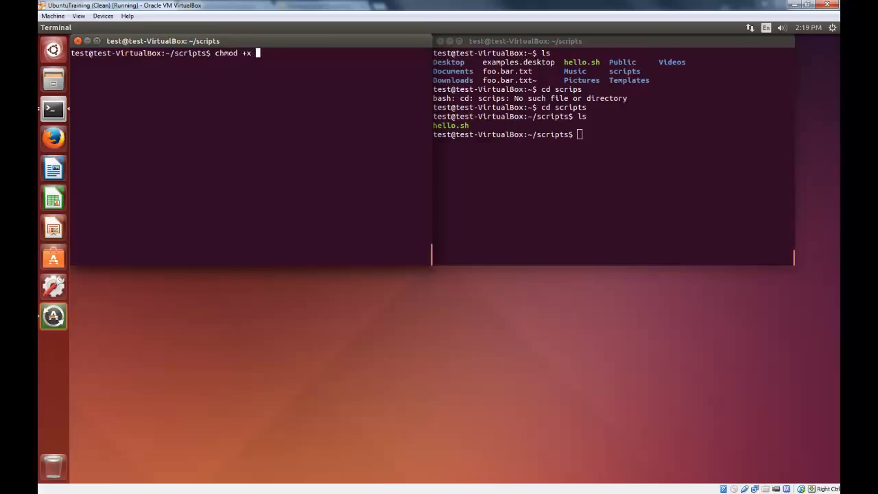
type("hello.sh")
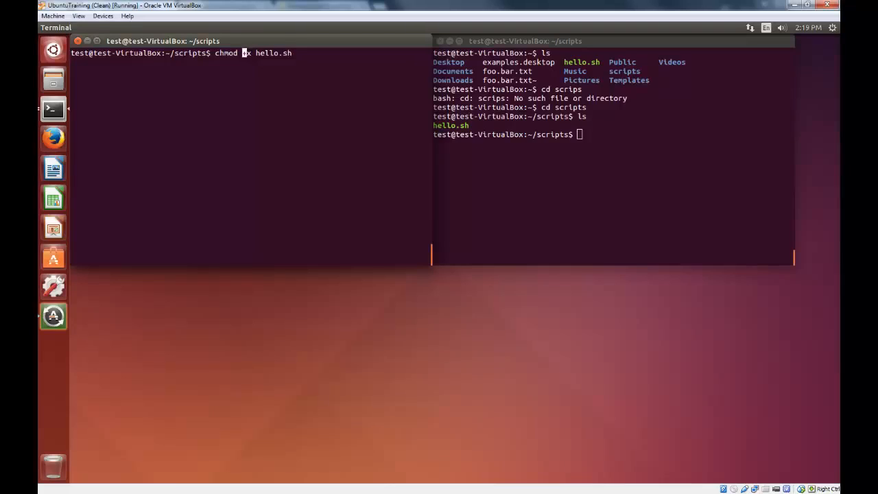
type("+")
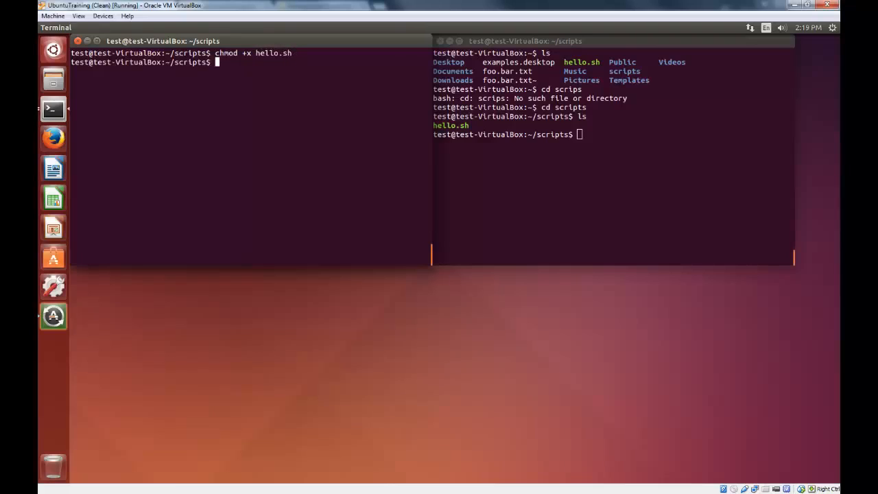
key("Return")
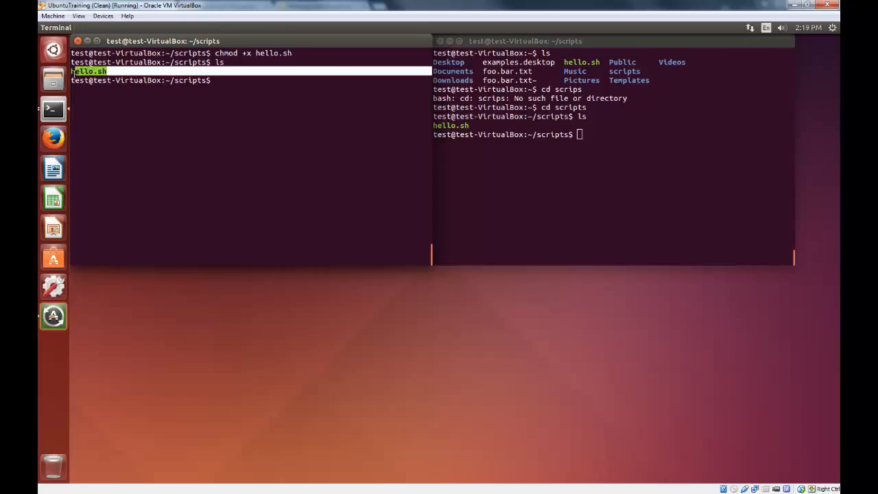
left_click(617, 144)
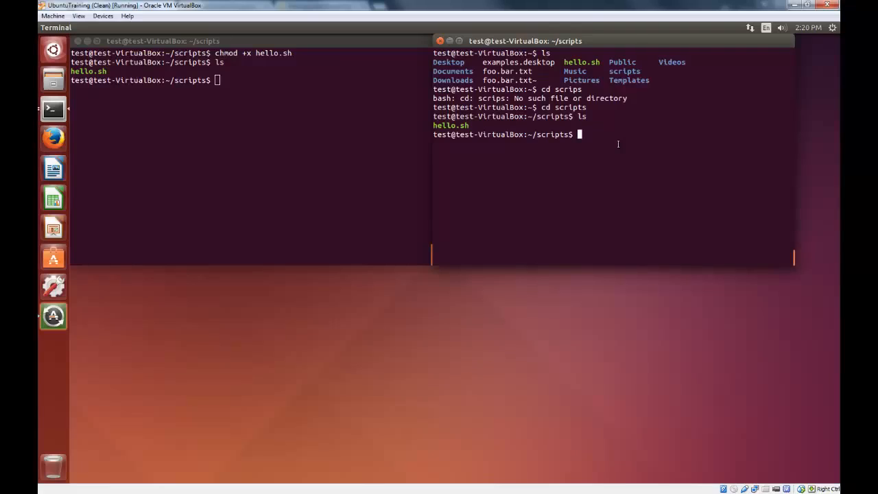
Step: Run ./hello.sh to print Hello, World! and clear the terminal windows
type("./")
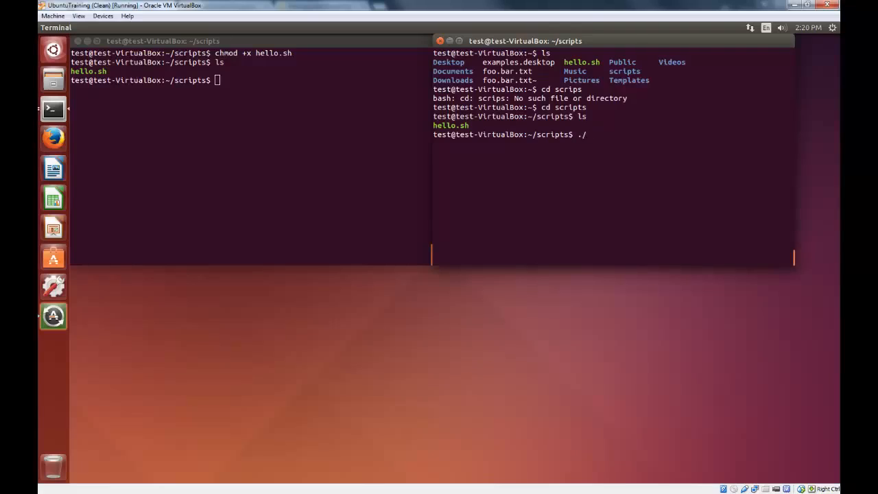
type("hello.sh")
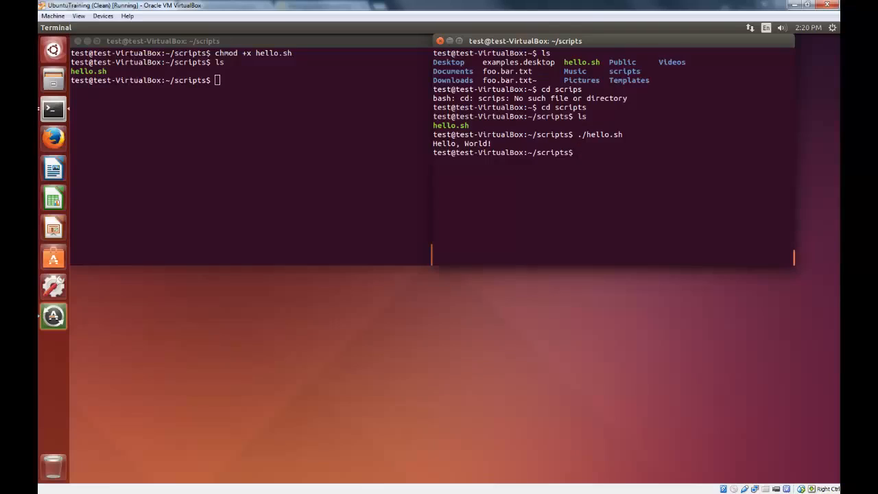
left_click(582, 152)
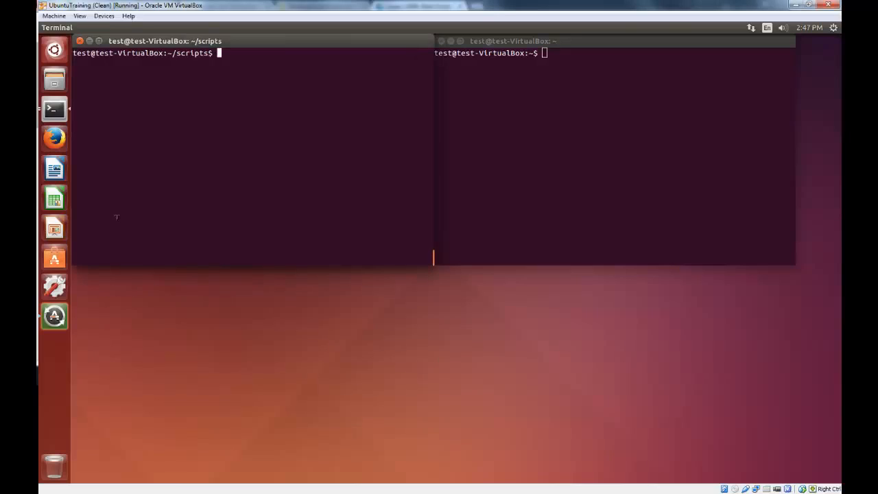
Step: Create mal.sh in nano with a #!/bin/bash shebang and a comment line
type("nano")
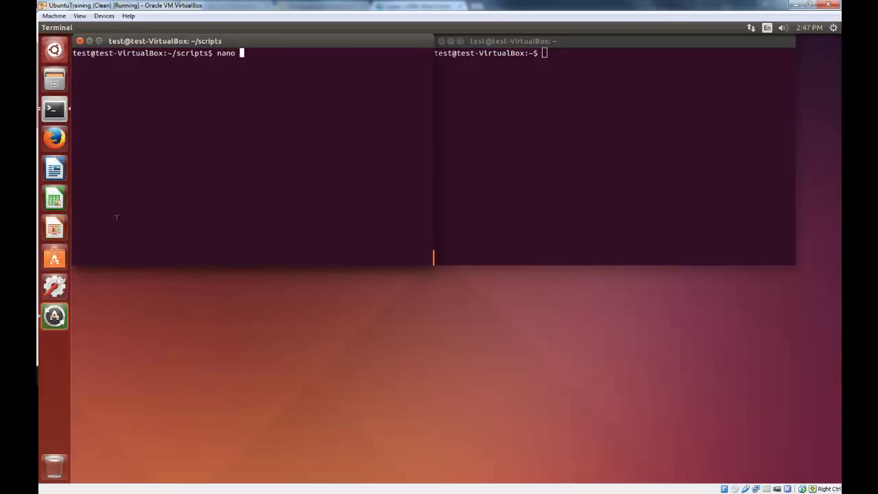
type("mal.sh")
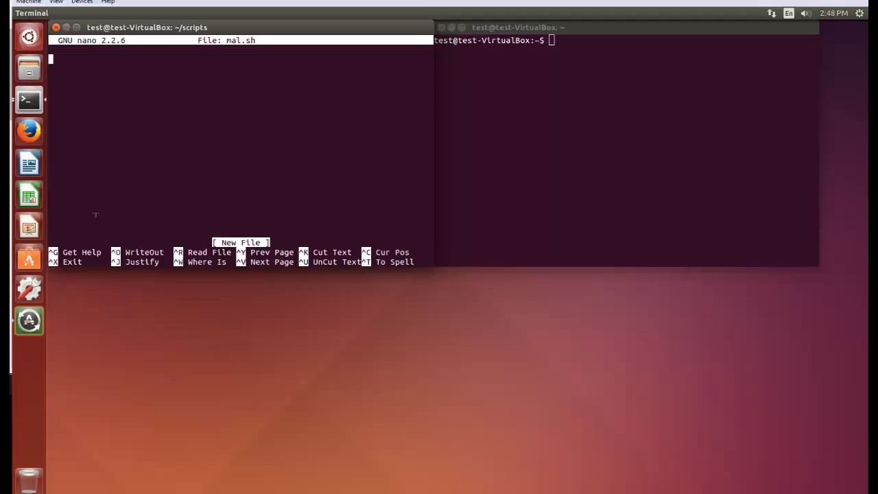
type("#!")
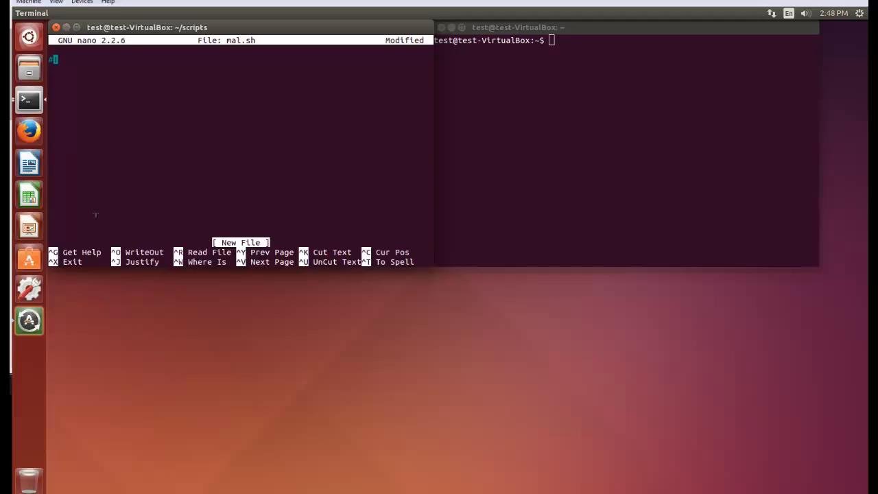
type("!/bin/")
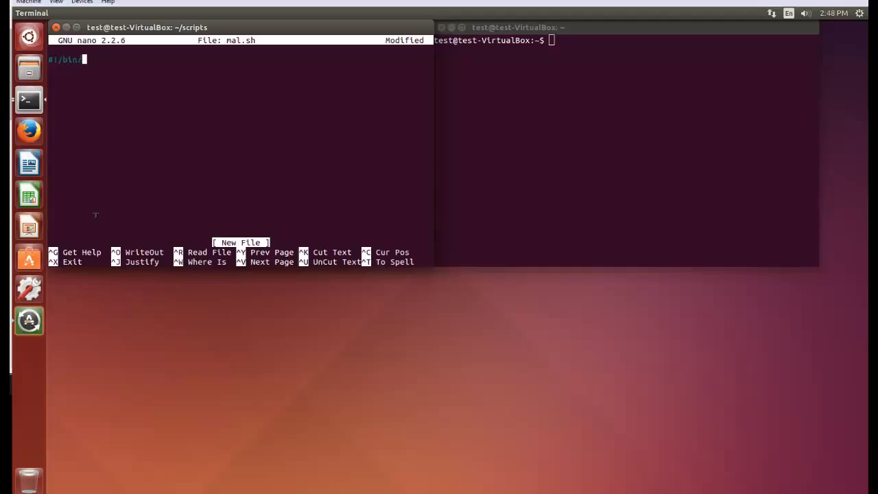
type("bash")
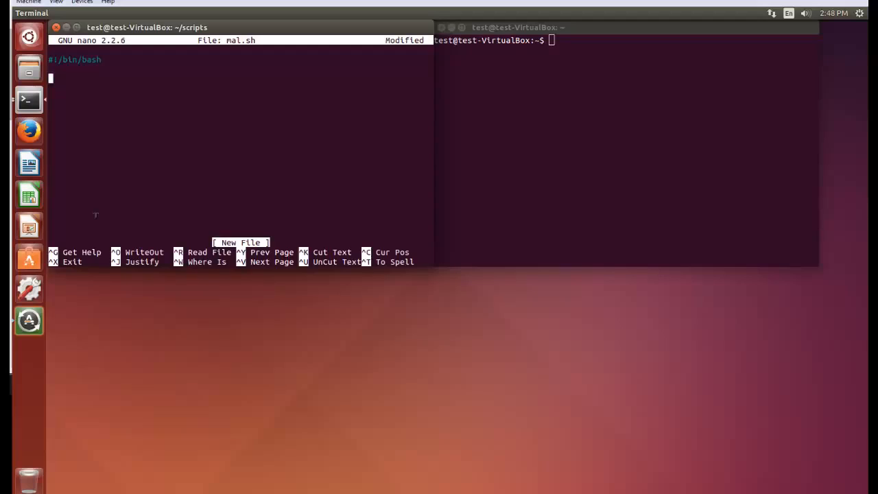
type("#A malicio")
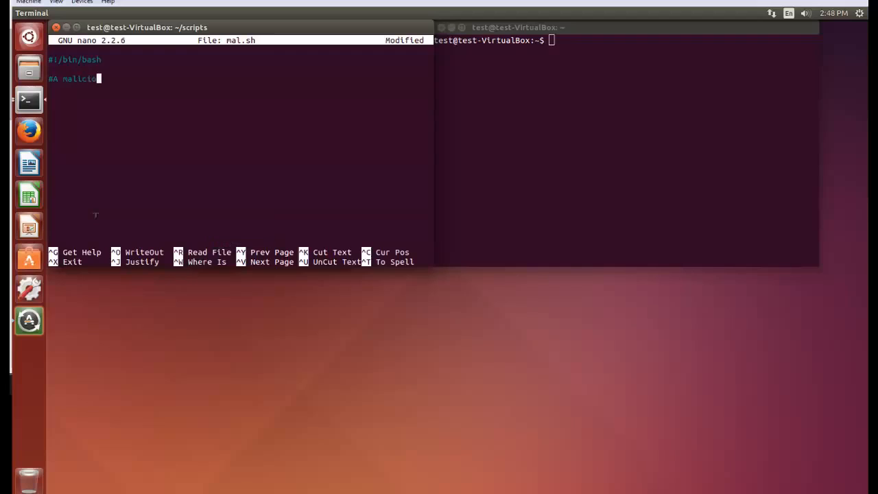
type("us script")
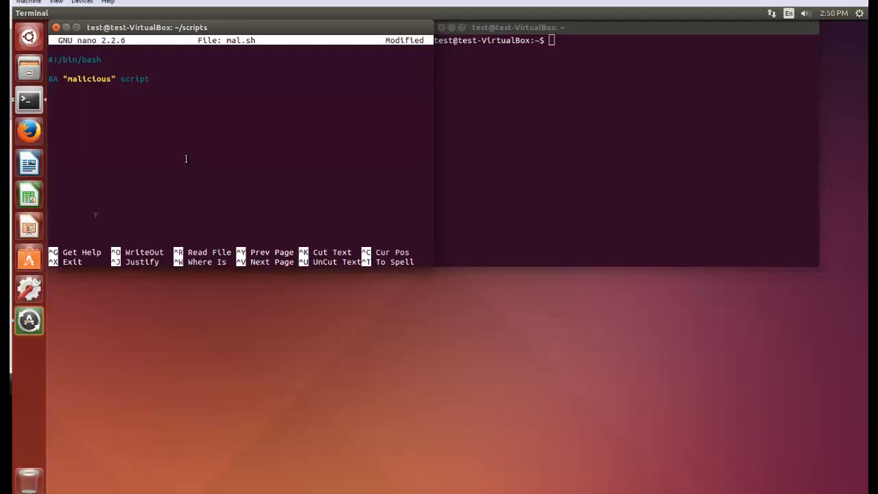
Step: Write the endless while [1] loop with do, sleep 1s and done
type("while")
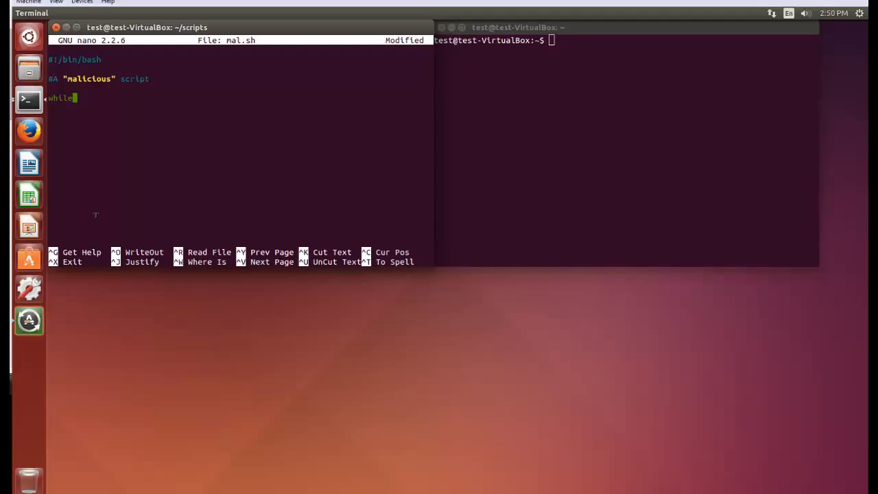
type("[]")
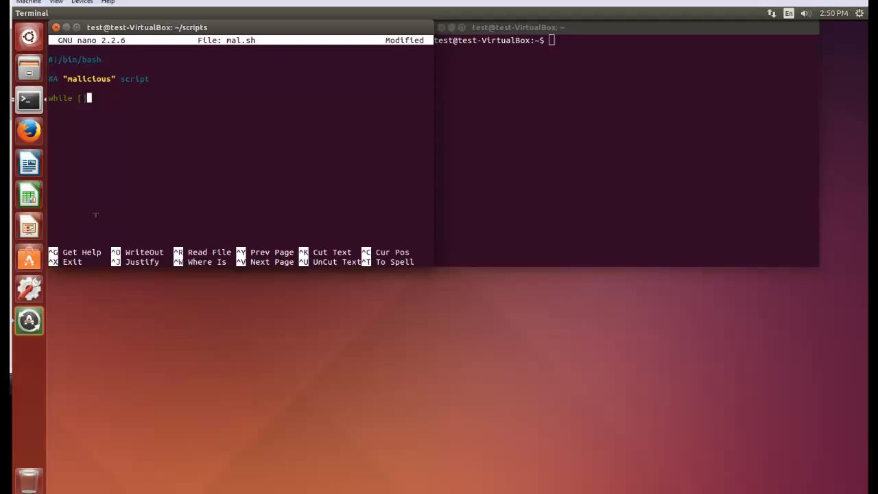
type("1]")
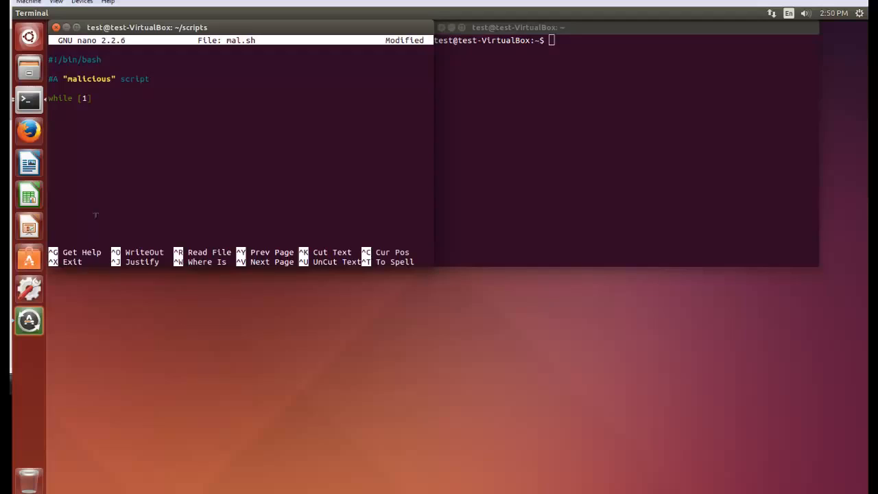
type("sleep 1")
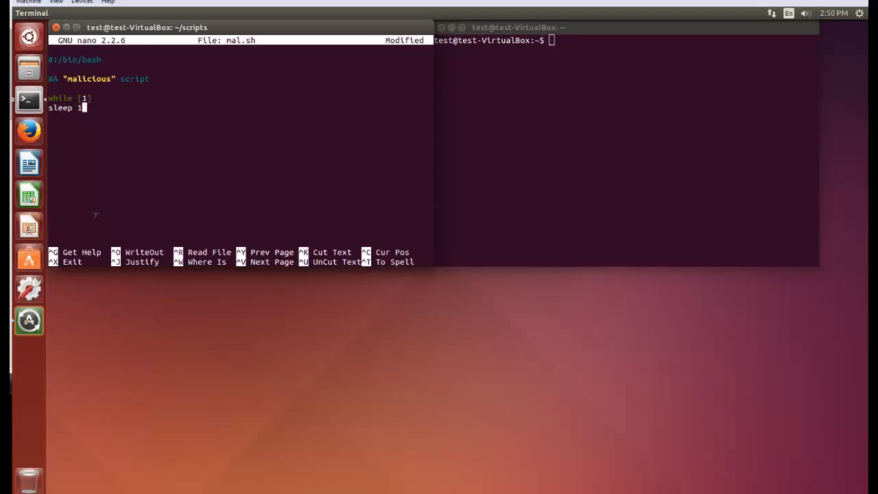
type("s")
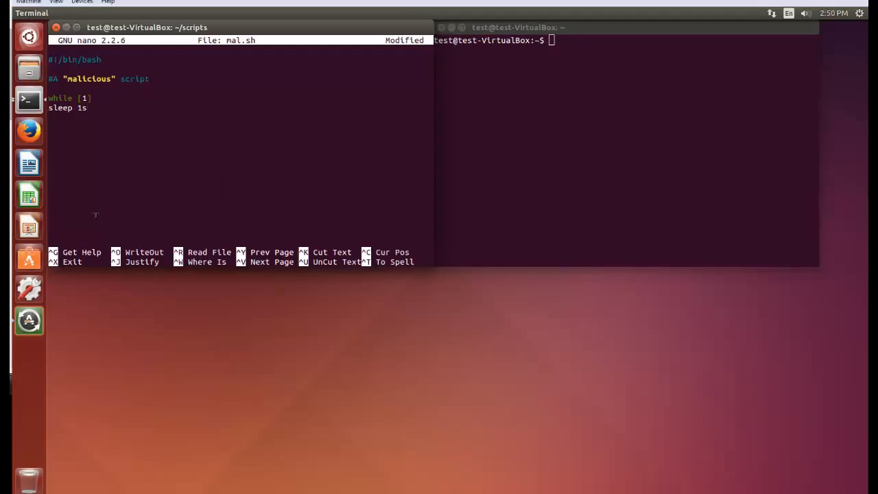
type("do")
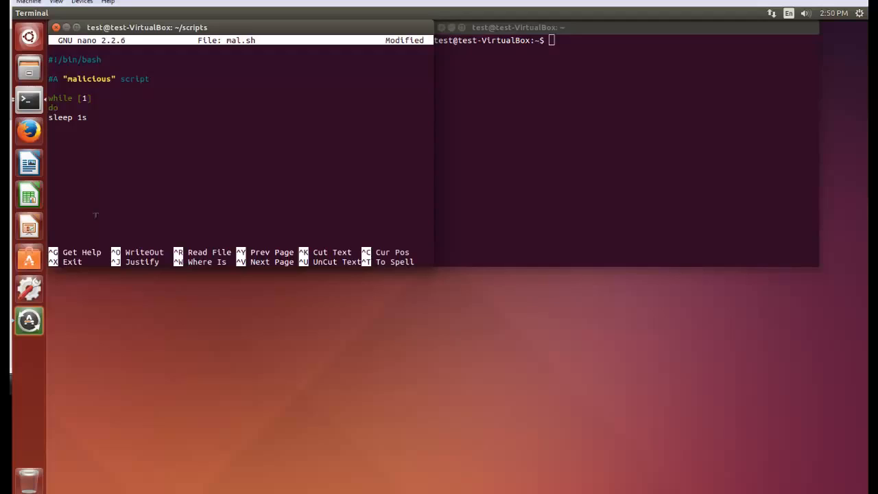
key("Return")
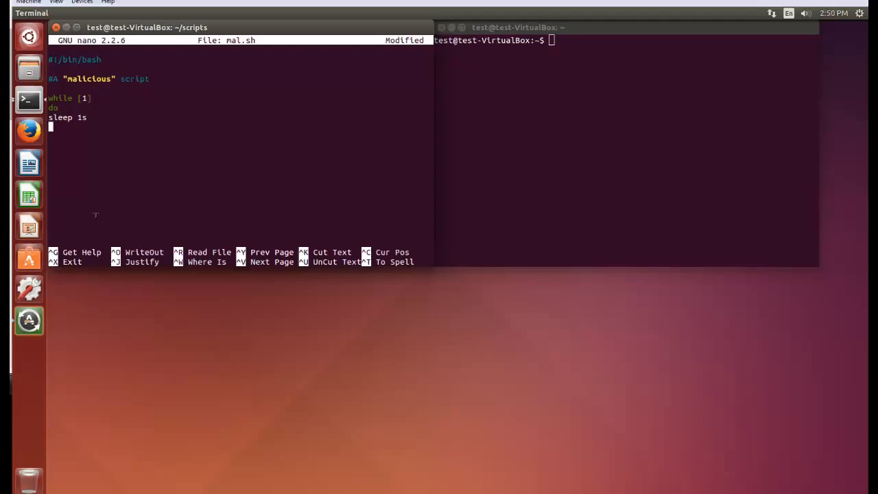
type("done")
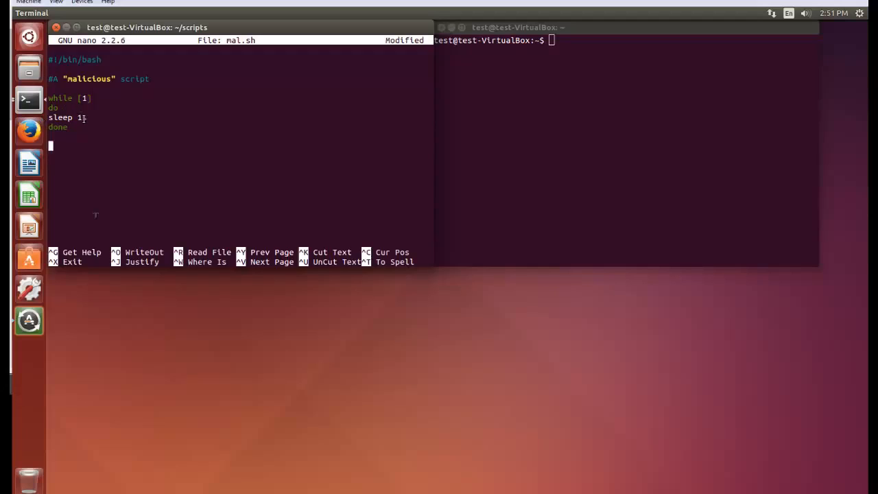
type("s")
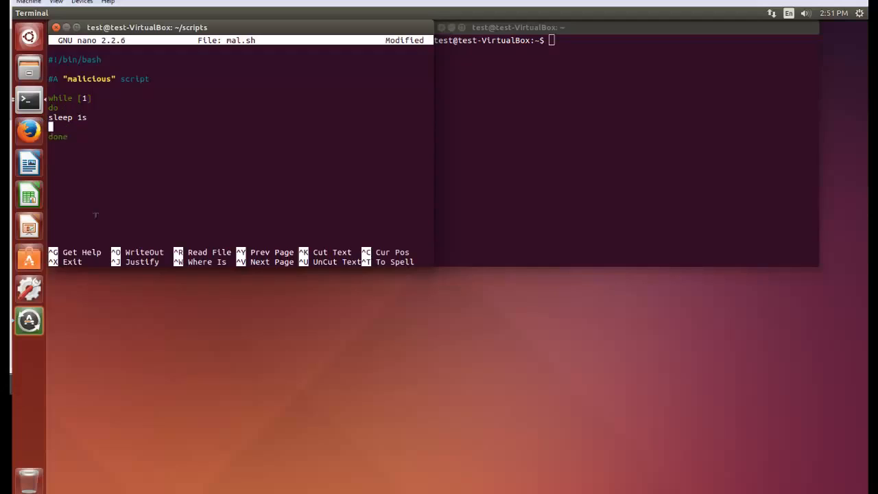
Step: Add echo "Evil things!!!!!1eleven!!" inside the loop
type("echo \"")
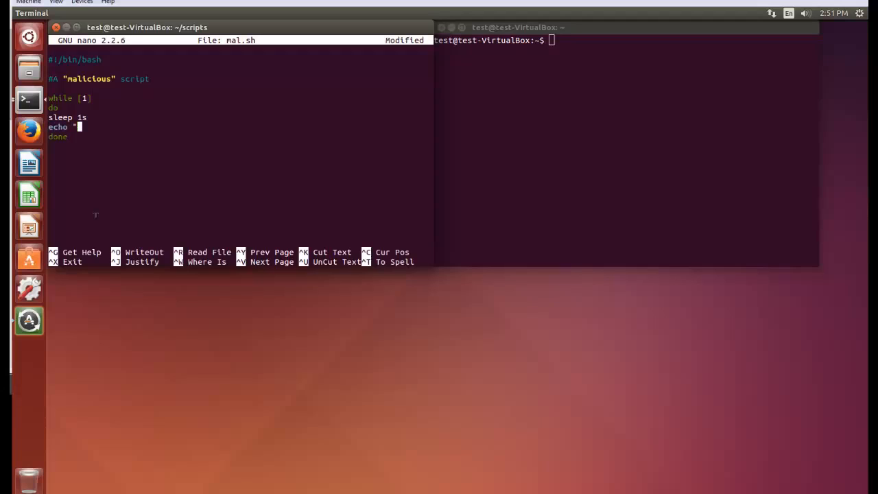
type("Evil thi")
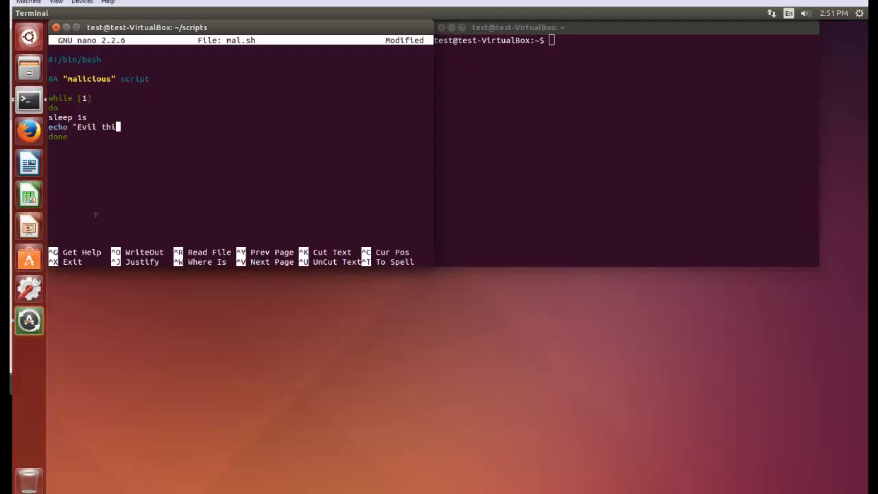
type("ngs!!!!!1")
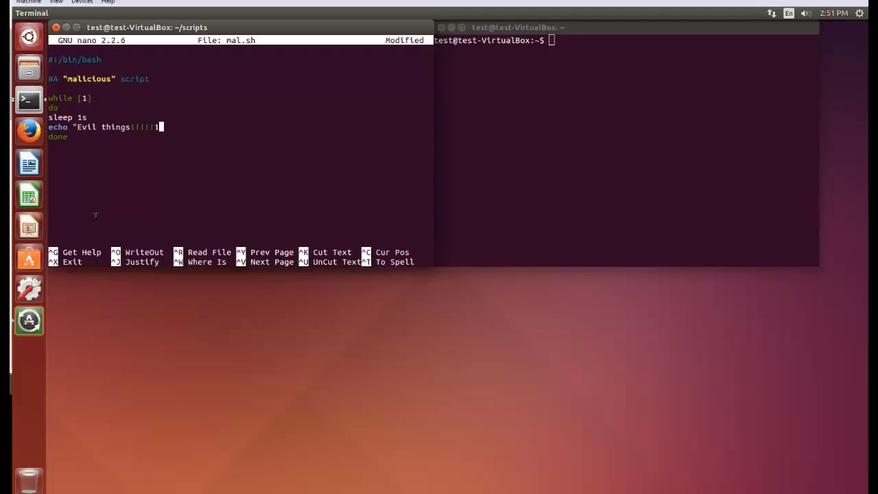
type("eleven")
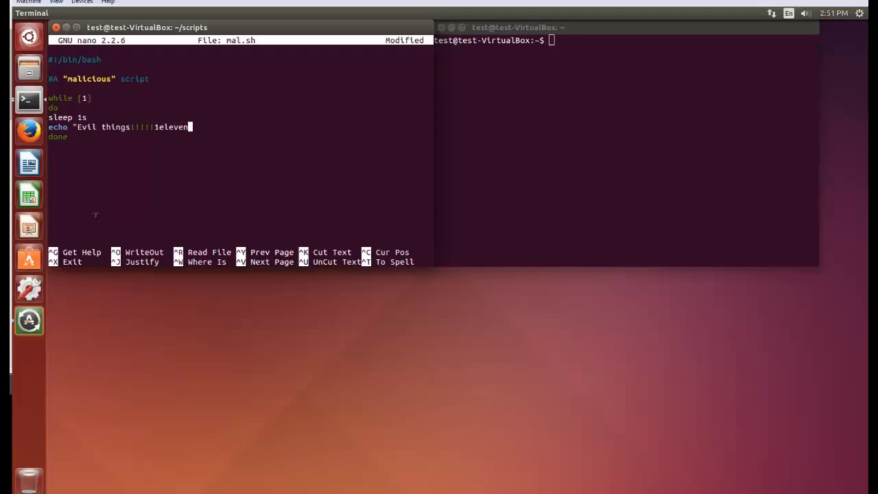
type("!!\"")
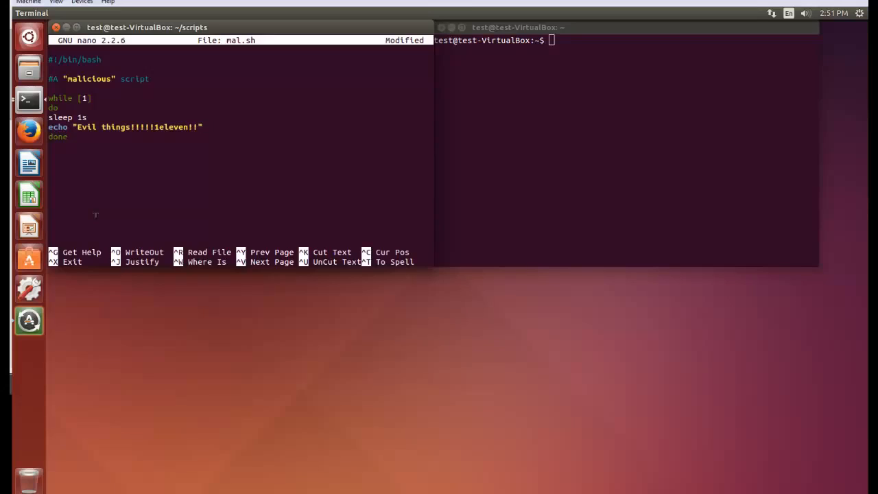
Step: Save mal.sh, make it executable, and run ./mal.sh, getting a line 5 error
key("ctrl+o")
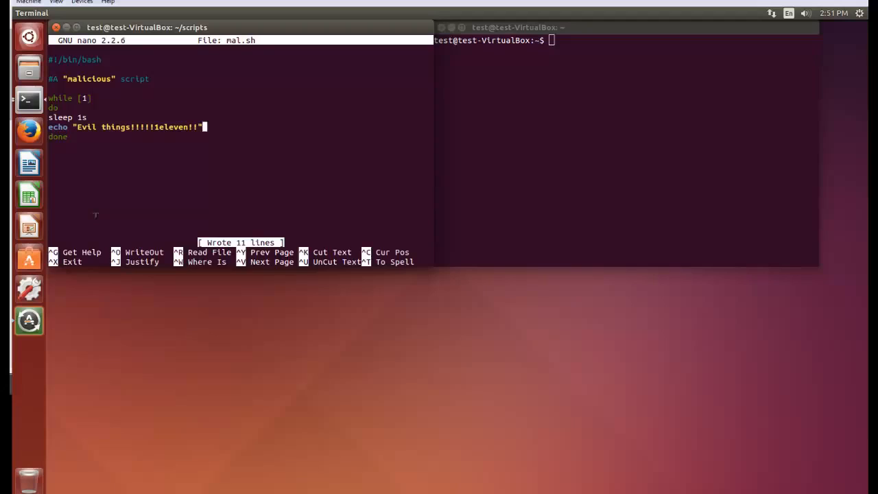
key("ctrl+x")
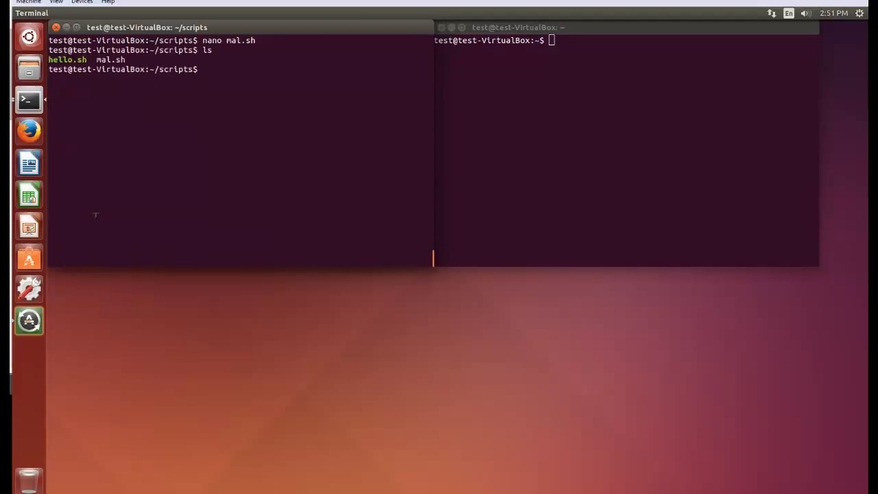
type("chmod")
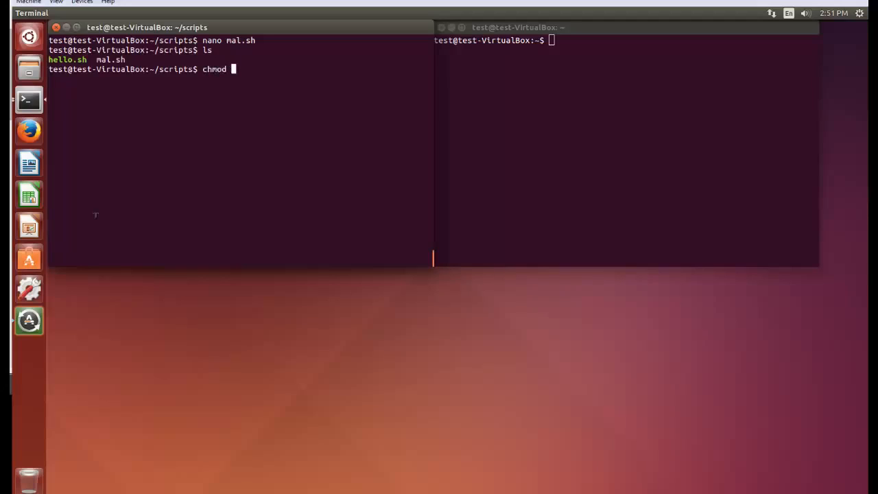
type("+x mal.sh")
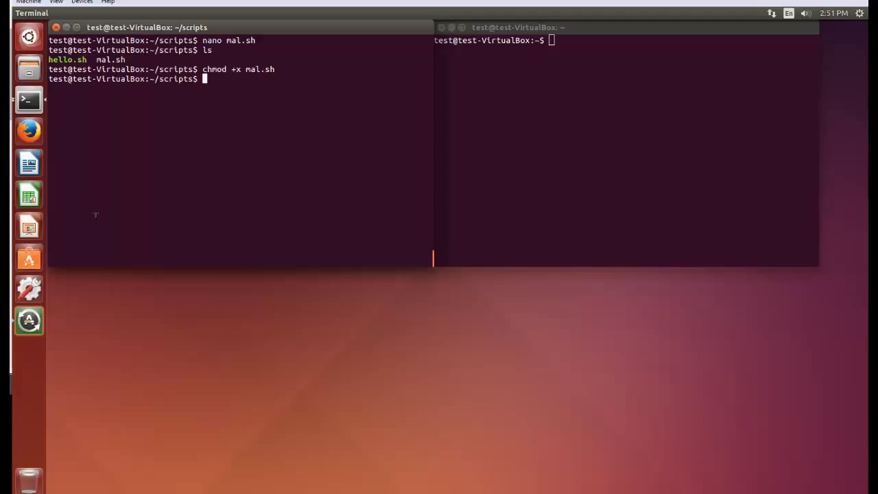
type("./mal.sh")
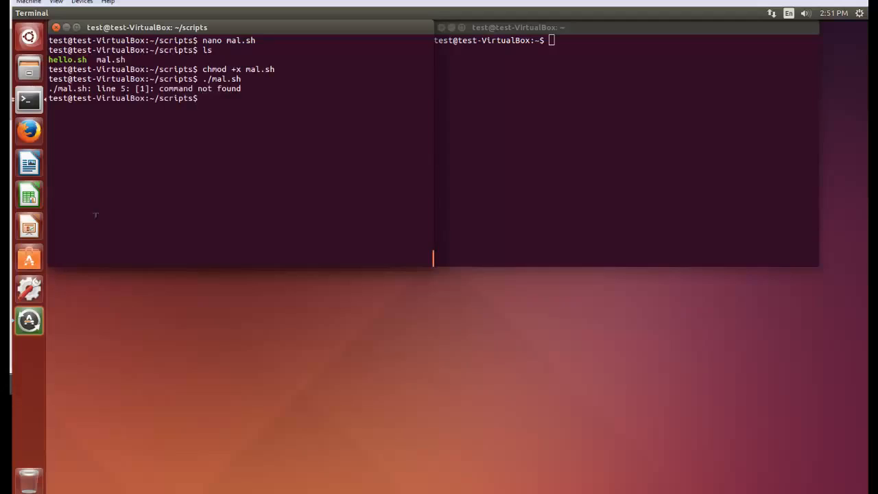
Step: Reopen mal.sh, change the loop condition to while [ true ], and save
type("nano mal.sh")
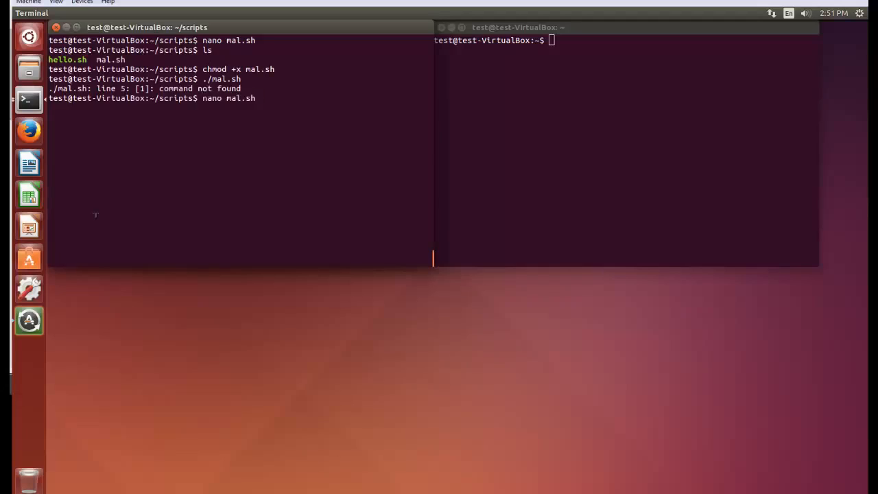
key("Return")
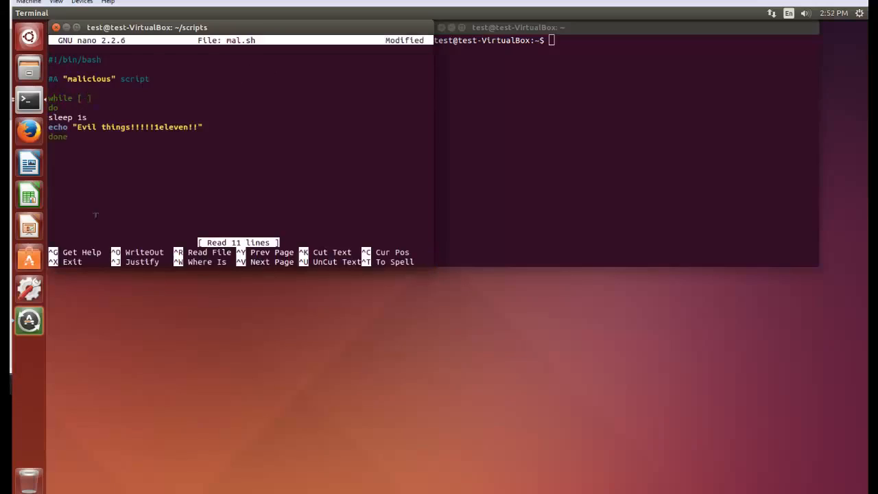
type("true")
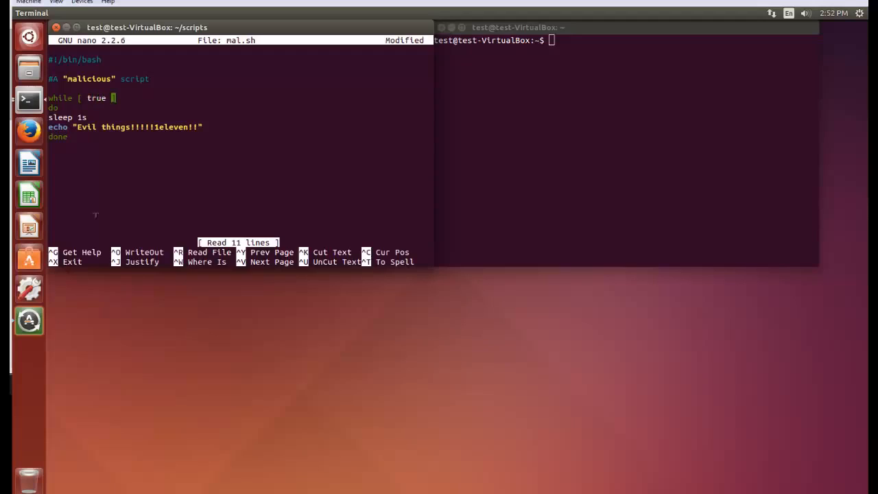
key("ctrl+o")
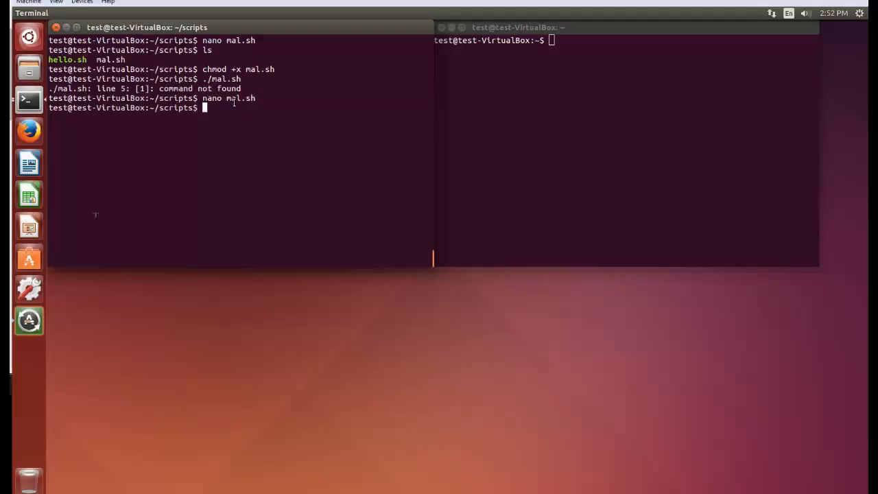
Step: Start ./mal.sh so it repeatedly prints Evil things, then list processes with ps -A
type("./mal.sh")
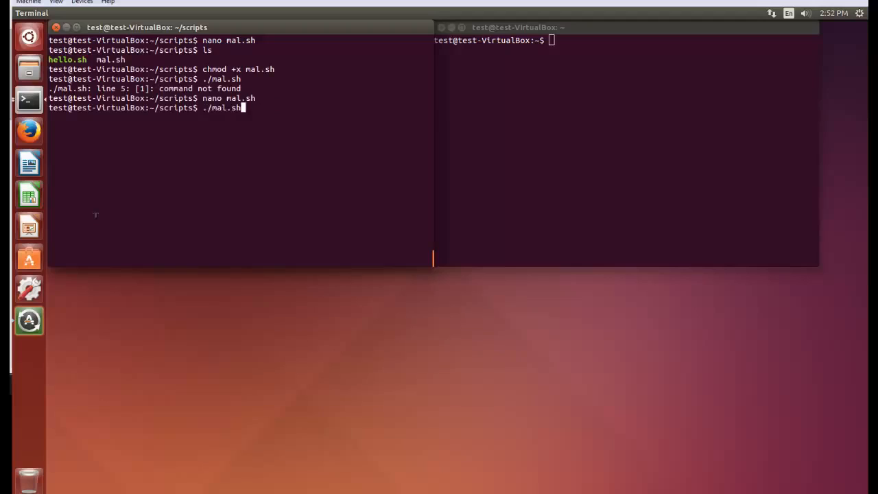
key("Return")
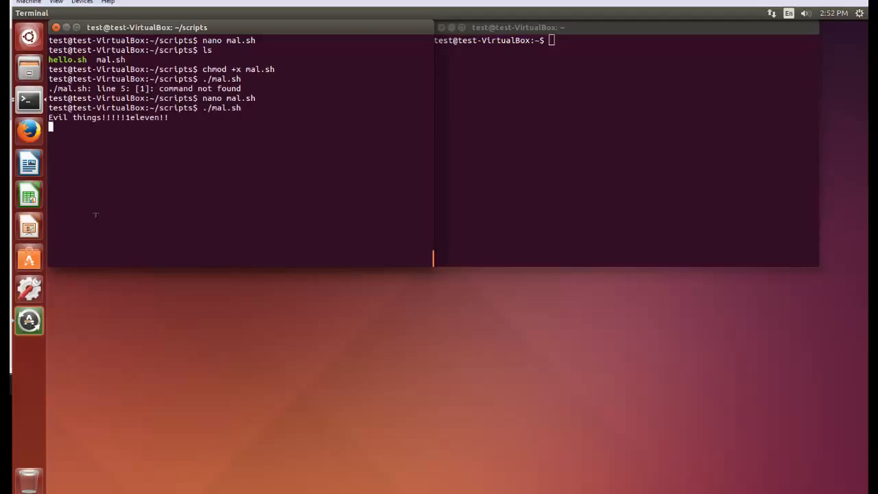
key("Return")
type("ps -A |")
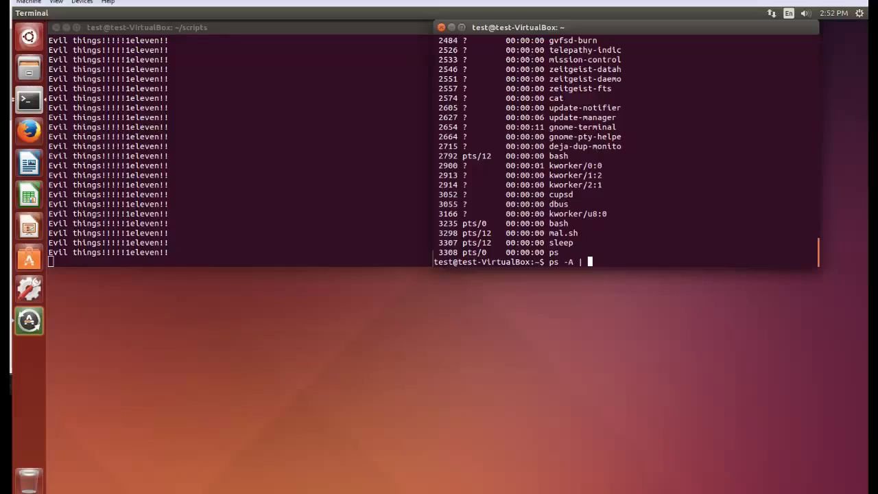
Step: Find mal.sh at PID 3298 with ps -A | grep mal, then show kill's usage
type("grep mal")
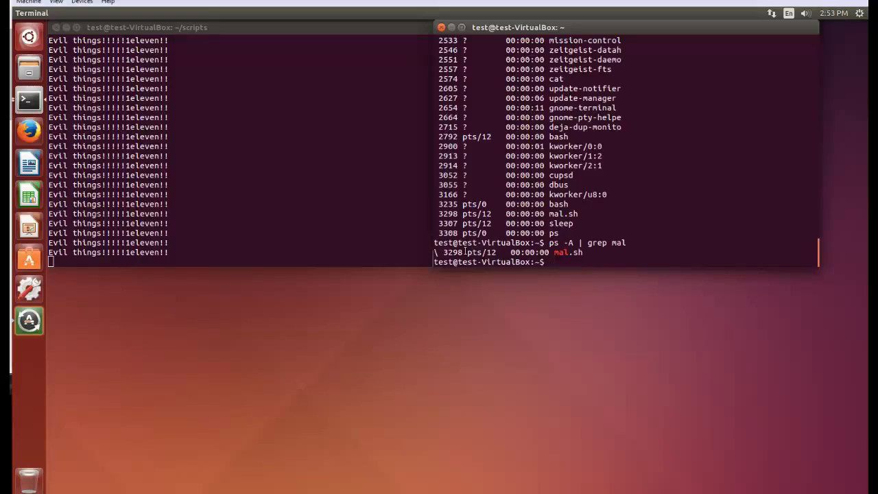
double_click(566, 251)
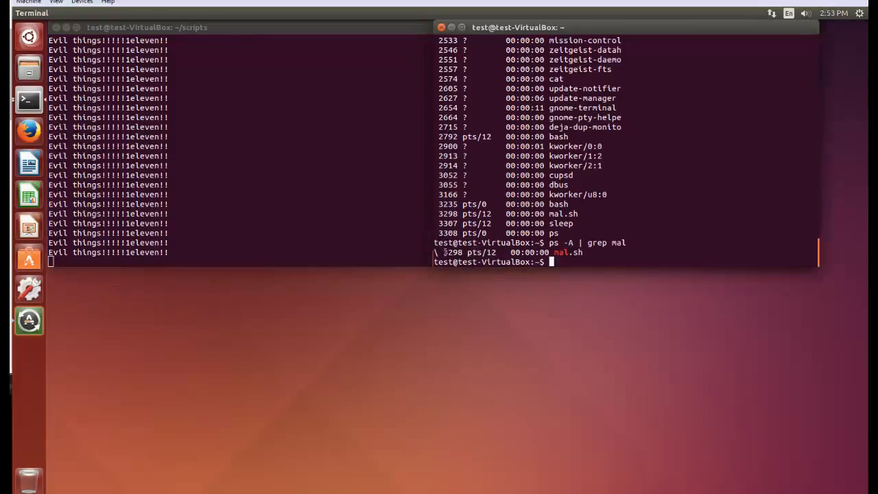
double_click(451, 252)
type("k")
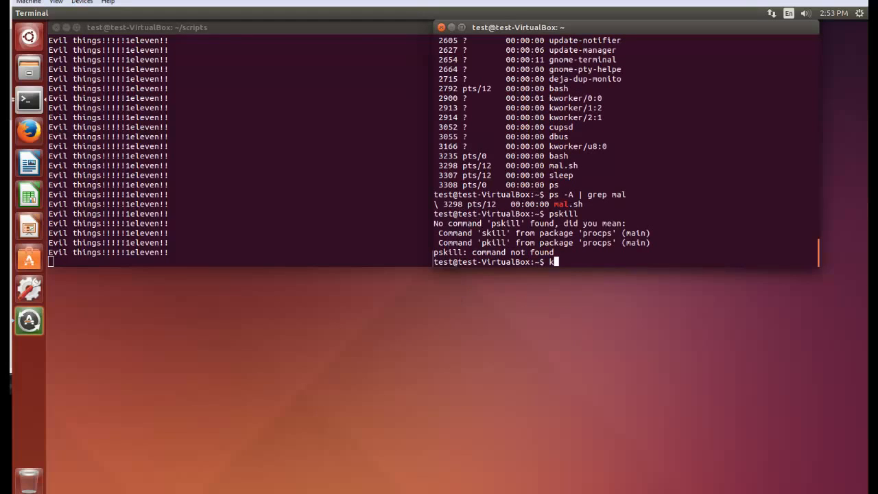
type("ill")
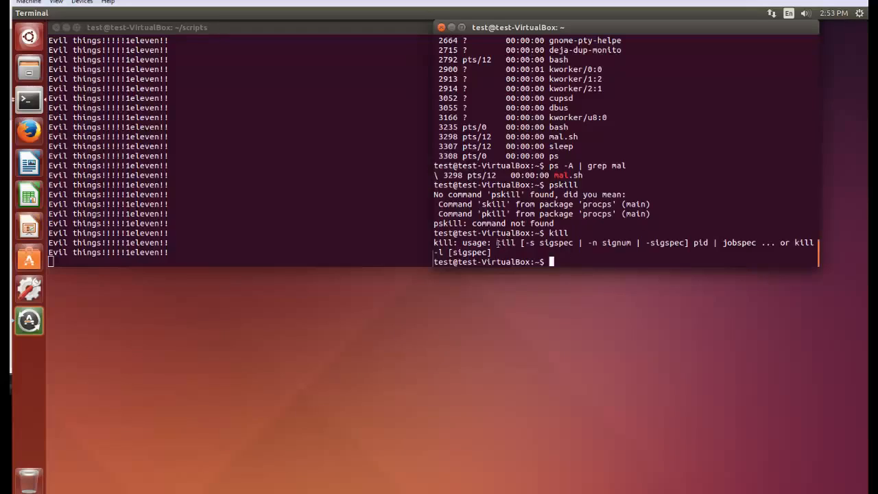
double_click(506, 242)
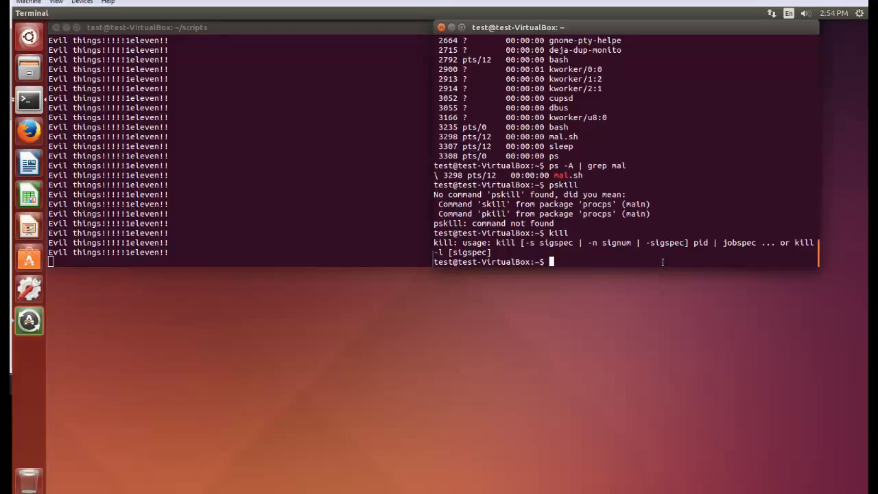
Step: Kill PID 3298 so mal.sh shows Terminated, then retype ps -A | grep mal to verify
type("kill")
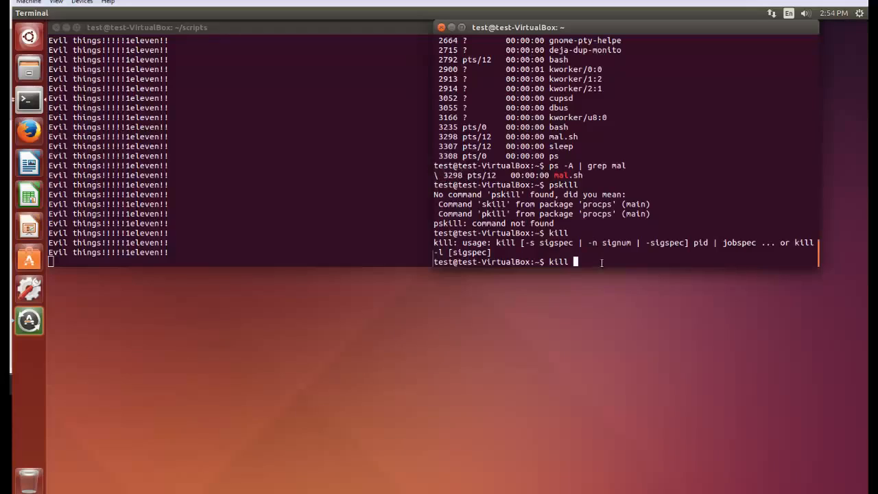
type("3298")
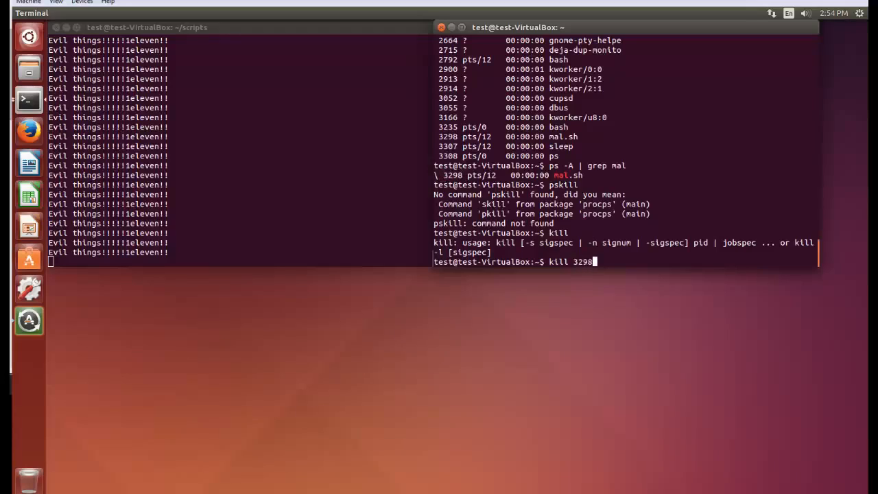
key("Return")
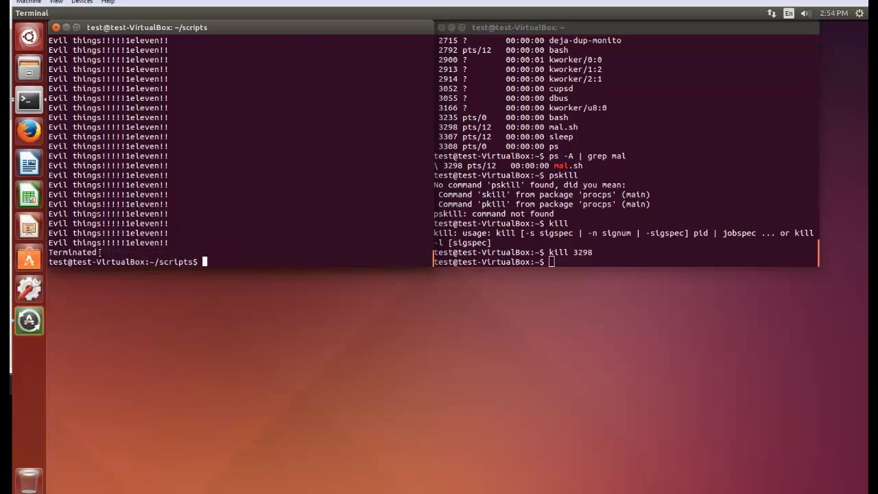
mouse_move(239, 111)
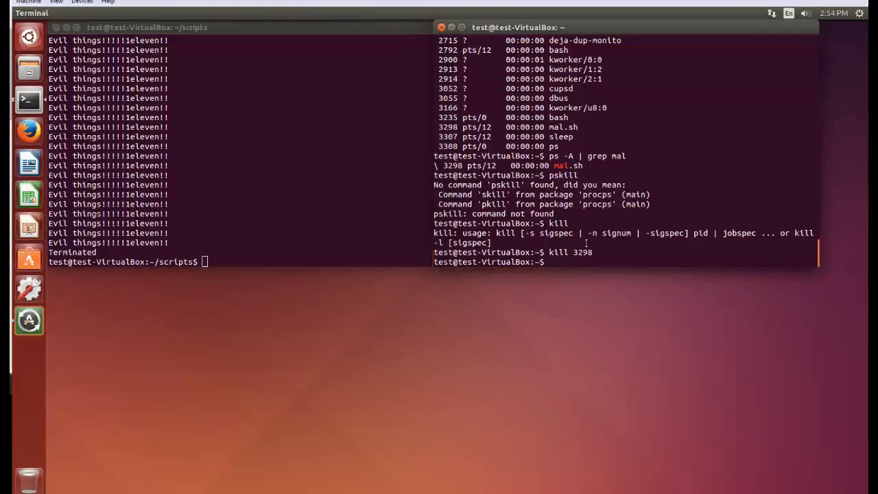
type("kill 3298")
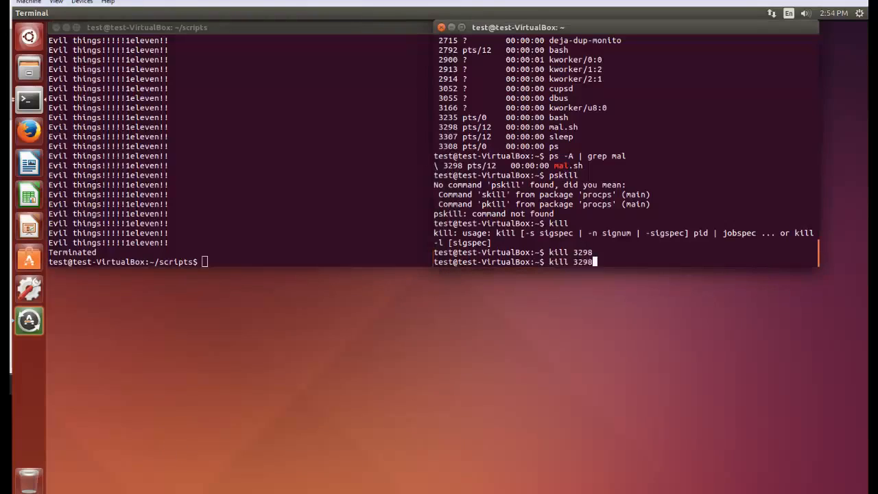
type("ps -A | grep mal")
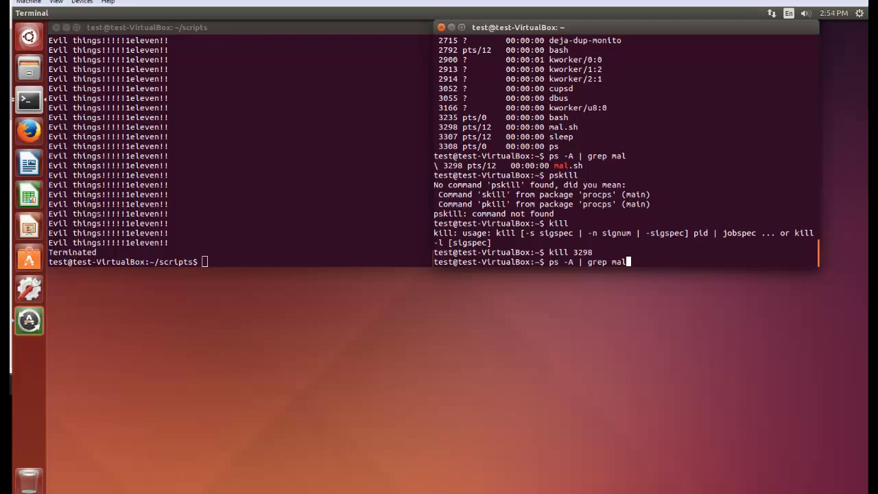